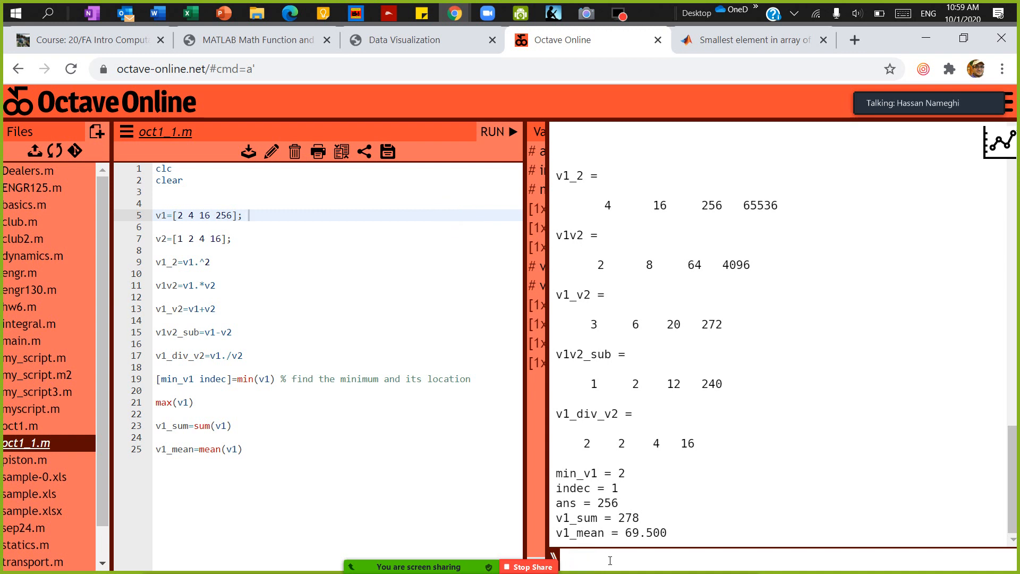
Step: Clear the console with clc and start typing the '% square' comment on the v1.^2 line
{"action": "type", "text": "clc"}
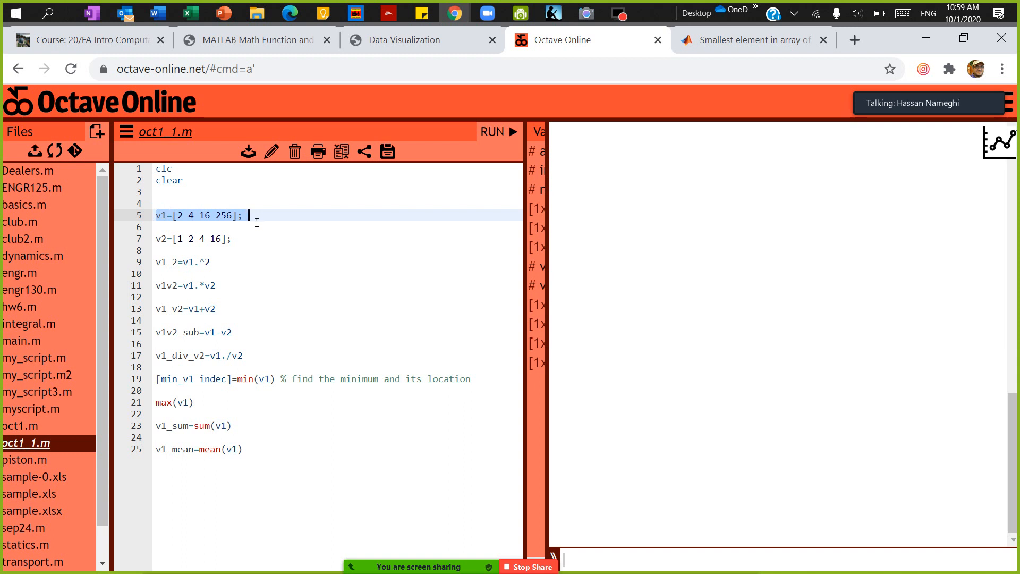
{"action": "left_click", "coordinate": [245, 239]}
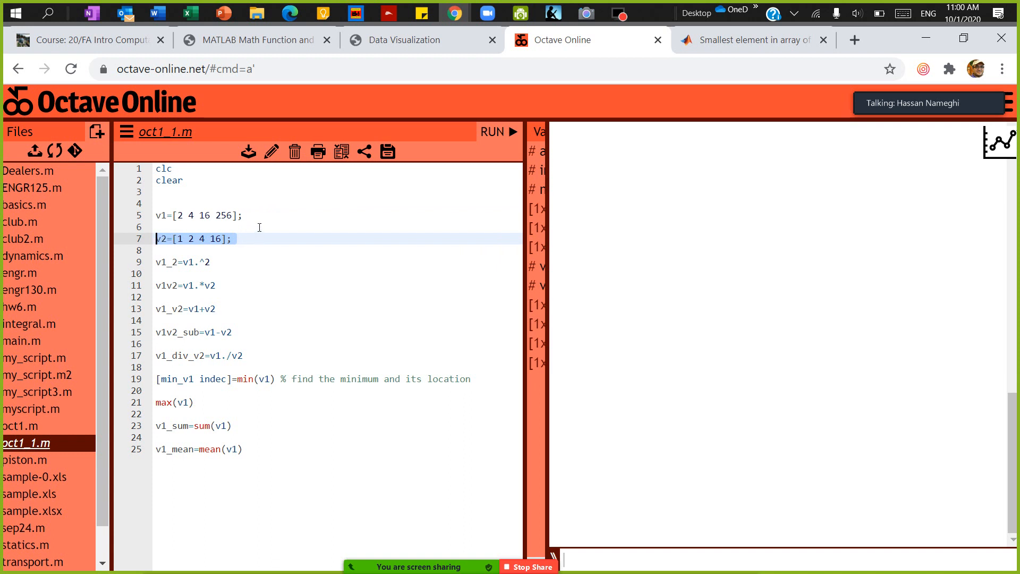
{"action": "mouse_move", "coordinate": [239, 303]}
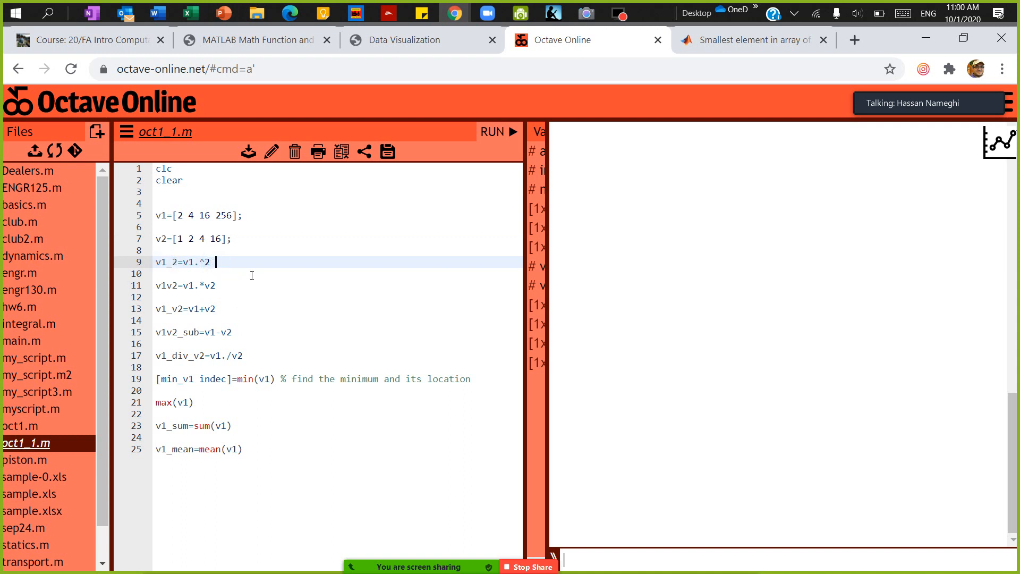
{"action": "type", "text": "% squa"}
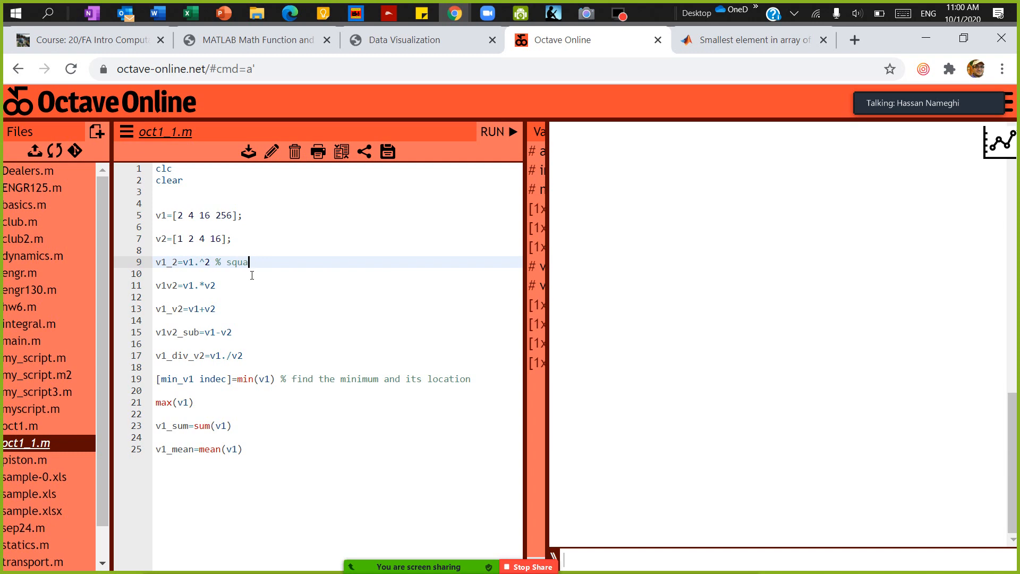
{"action": "type", "text": "re"}
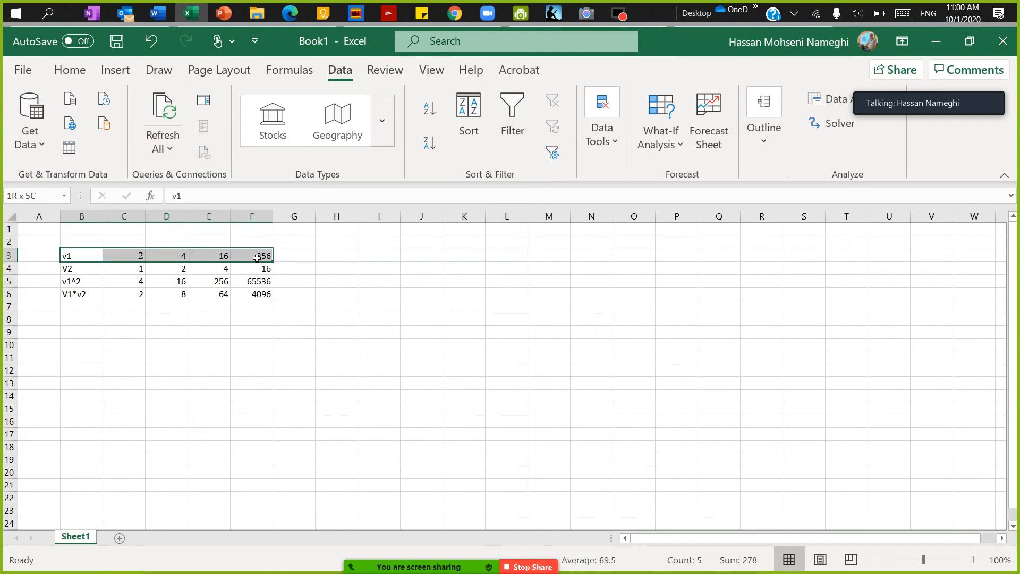
Step: Fill the v1 row yellow, check the v1 and v1^2 cells, then switch to the Octave Online tab
{"action": "left_click", "coordinate": [71, 70]}
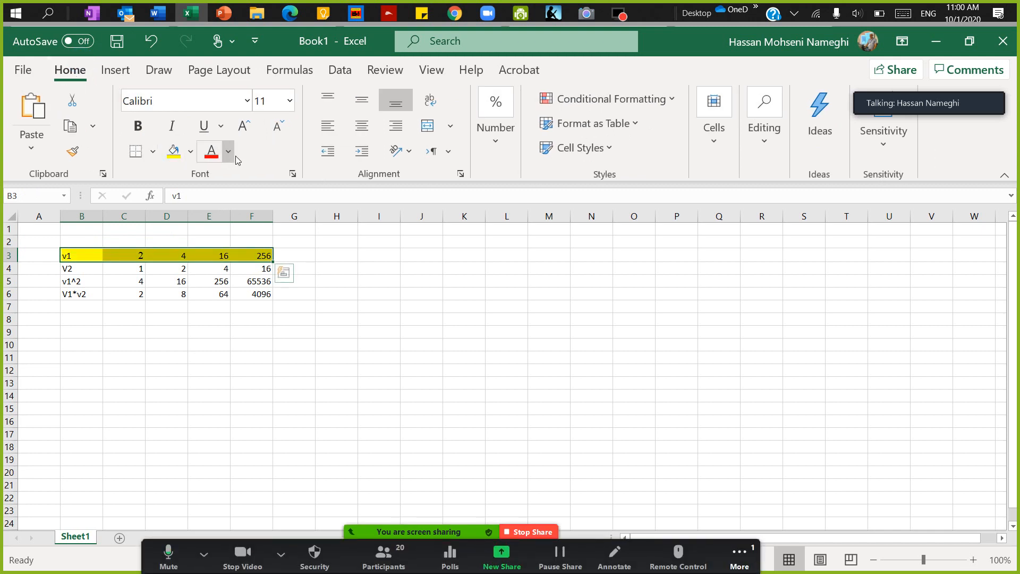
{"action": "left_click", "coordinate": [140, 253]}
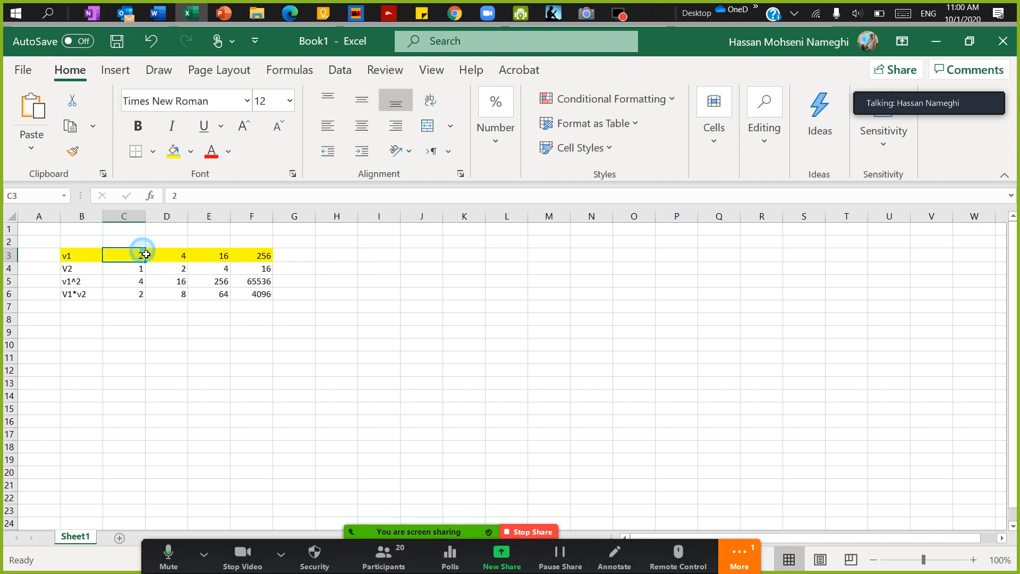
{"action": "left_click", "coordinate": [82, 282]}
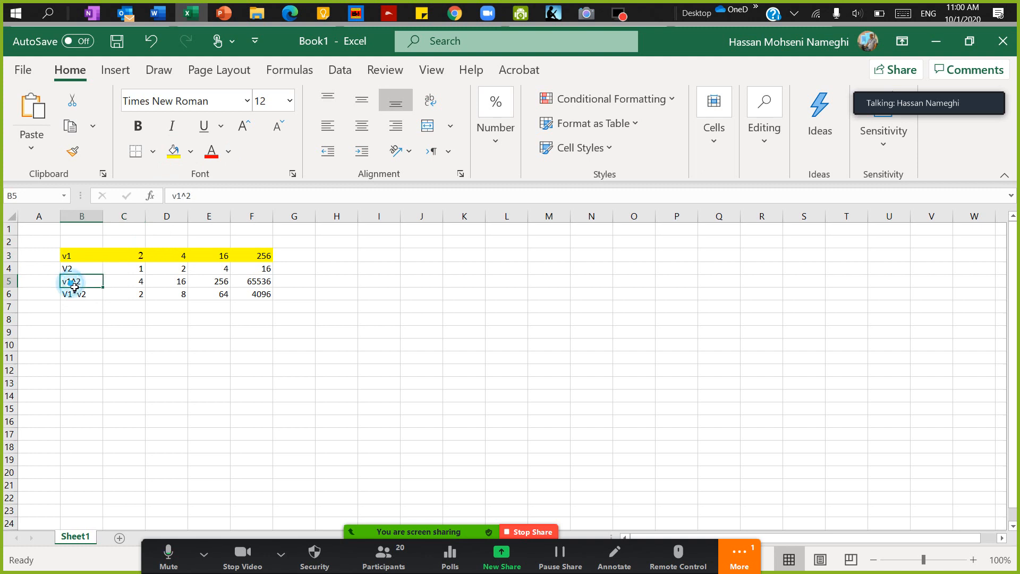
{"action": "left_click", "coordinate": [123, 254]}
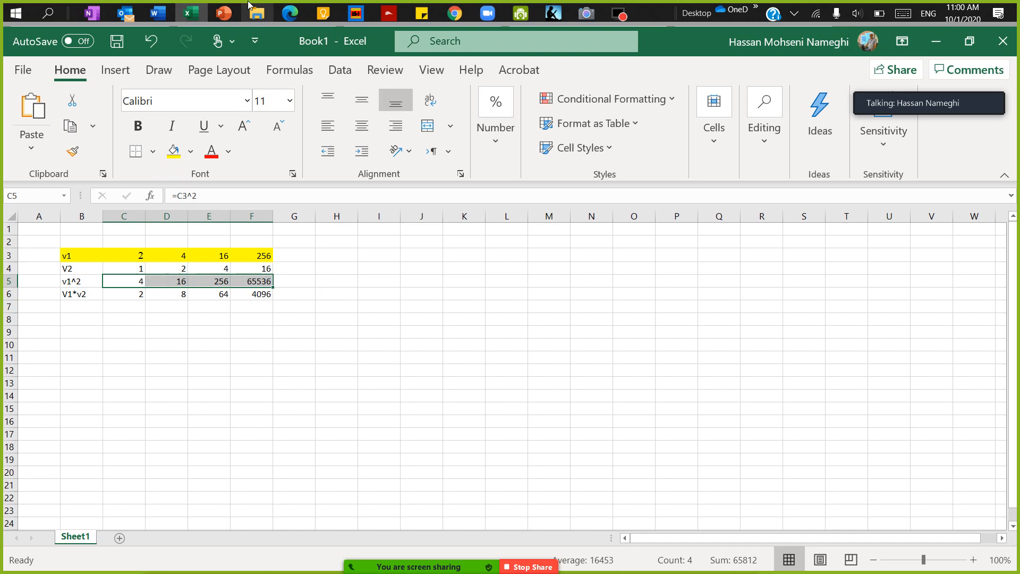
{"action": "mouse_move", "coordinate": [467, 22]}
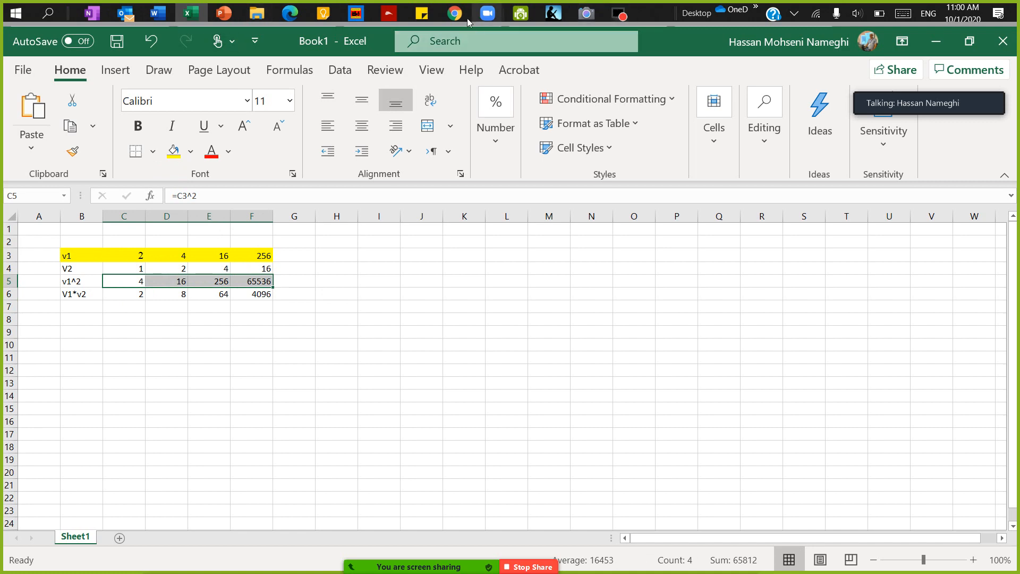
{"action": "left_click", "coordinate": [453, 13]}
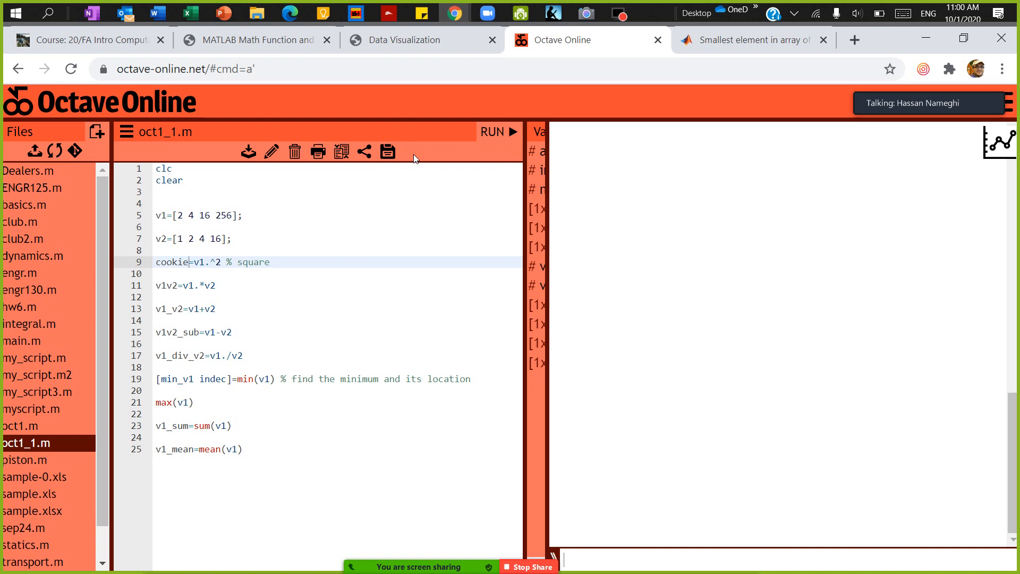
{"action": "left_click", "coordinate": [498, 132]}
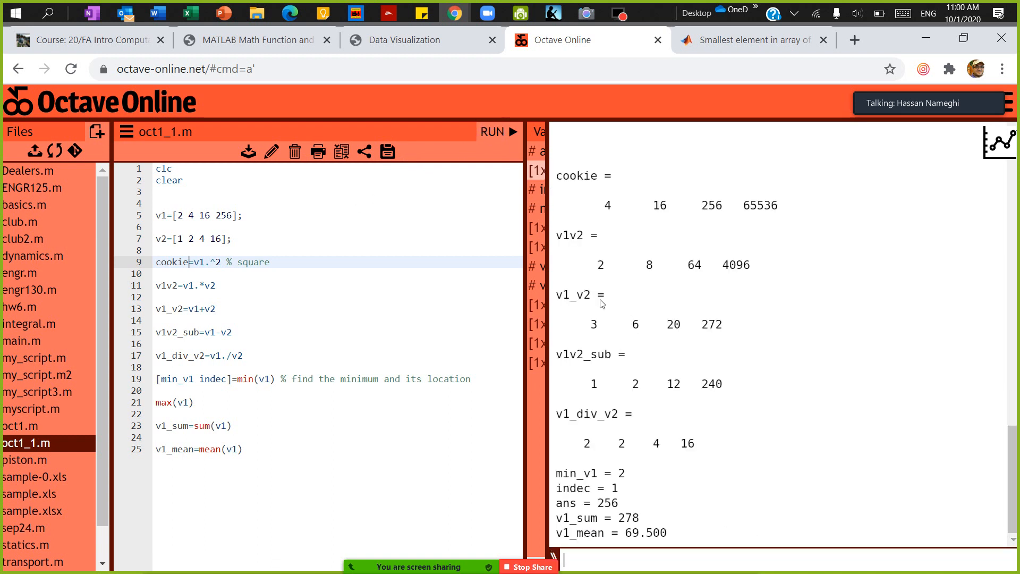
{"action": "double_click", "coordinate": [574, 175]}
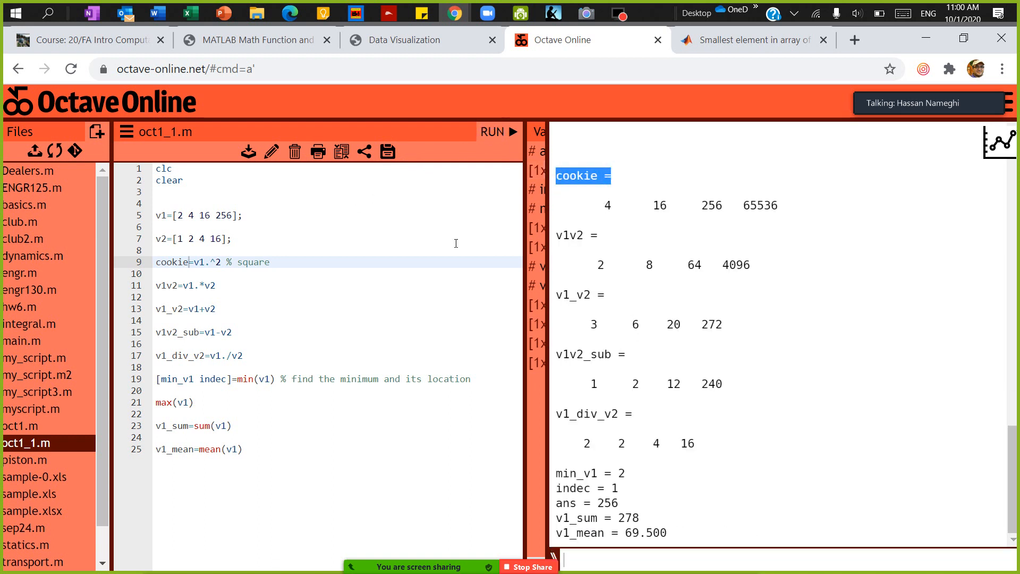
{"action": "left_click", "coordinate": [196, 261]}
{"action": "type", "text": "v1_2"}
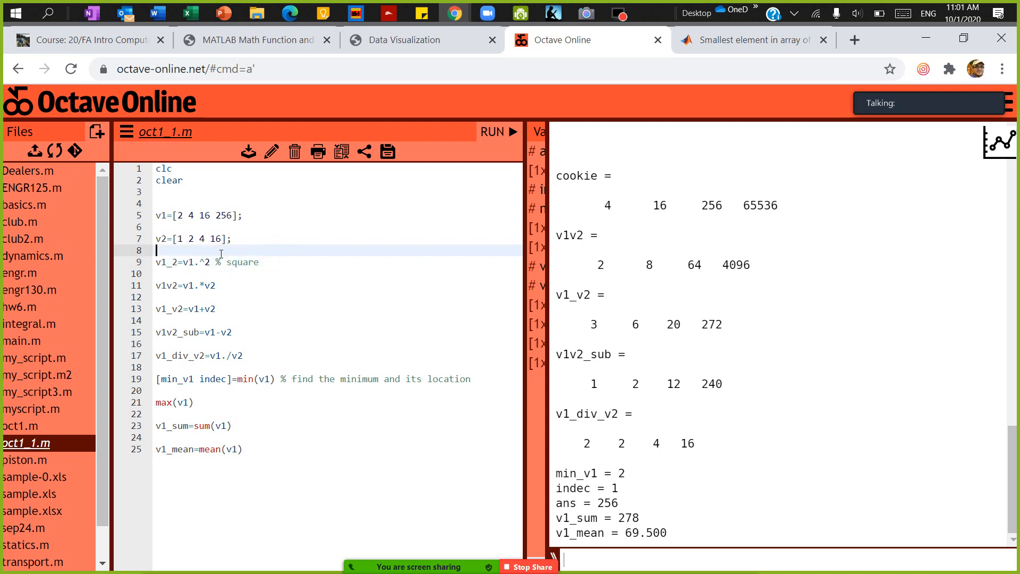
Step: Run v1_2=v1^2 to show the square-matrix power error, then restore the elementwise .^ operator
{"action": "left_click", "coordinate": [195, 262]}
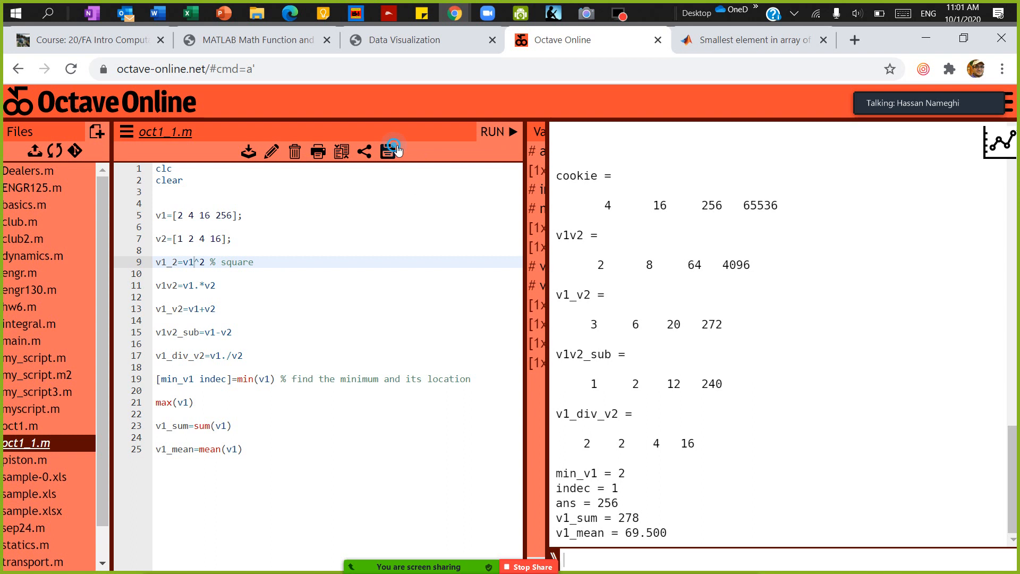
{"action": "left_click", "coordinate": [492, 132]}
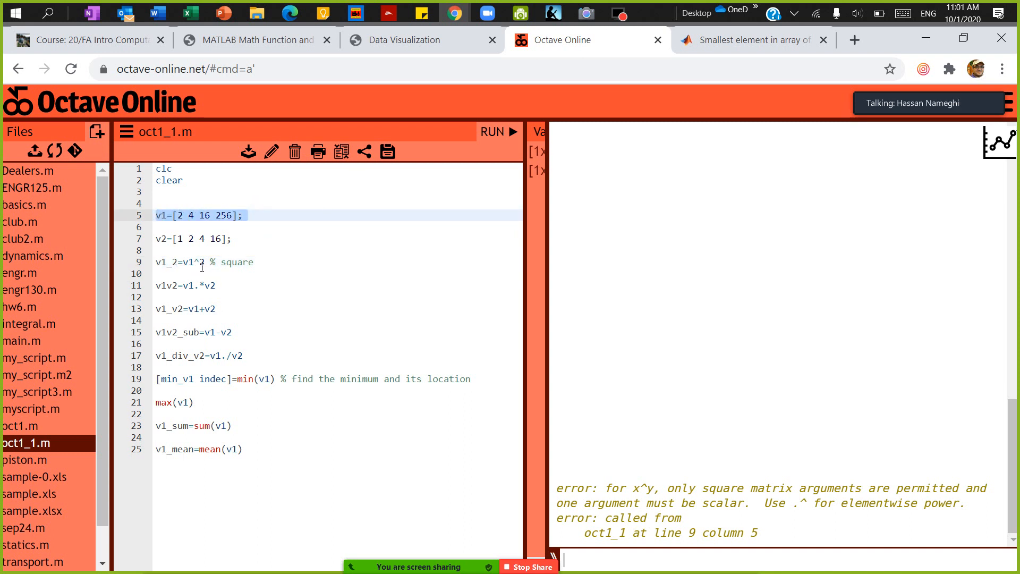
{"action": "type", "text": "."}
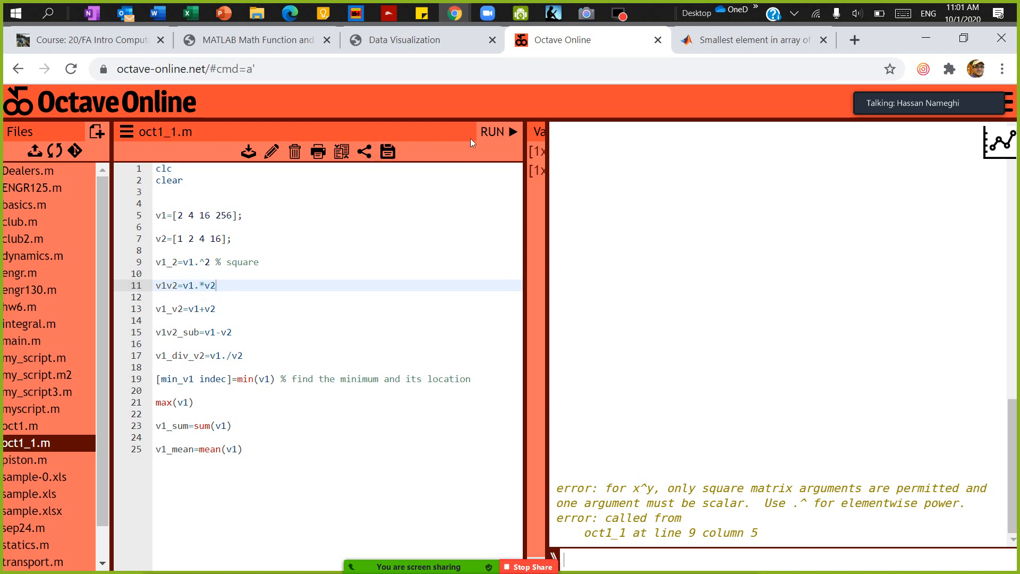
{"action": "left_click", "coordinate": [497, 132]}
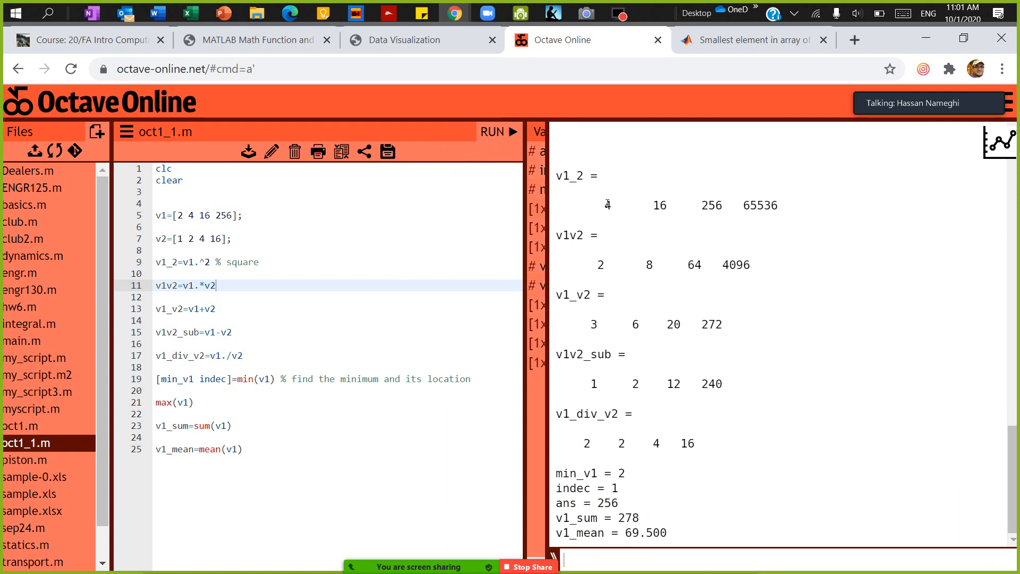
{"action": "left_click_drag", "start_coordinate": [605, 205], "coordinate": [774, 205]}
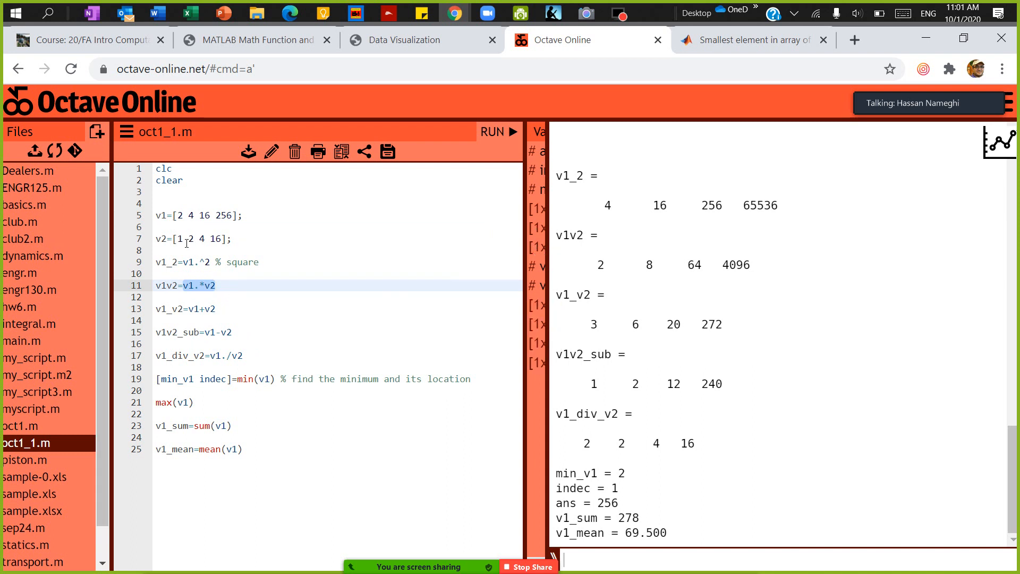
{"action": "left_click", "coordinate": [197, 239]}
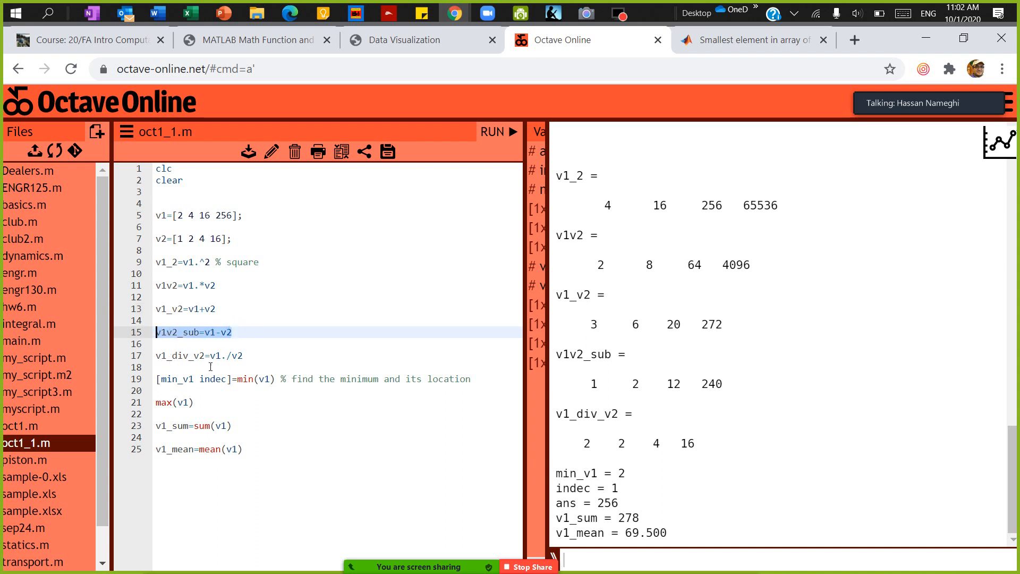
{"action": "left_click", "coordinate": [222, 355]}
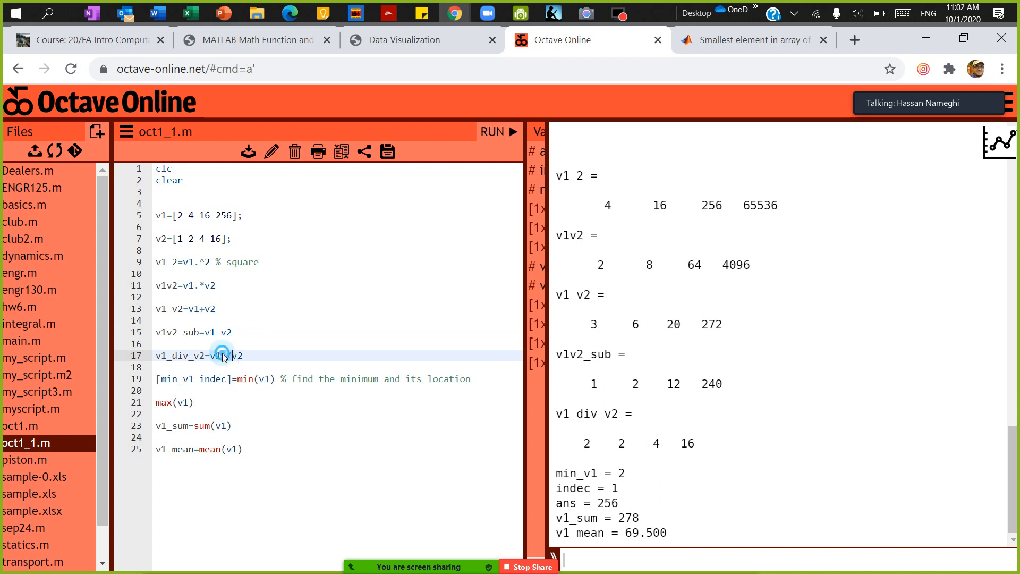
{"action": "type", "text": "."}
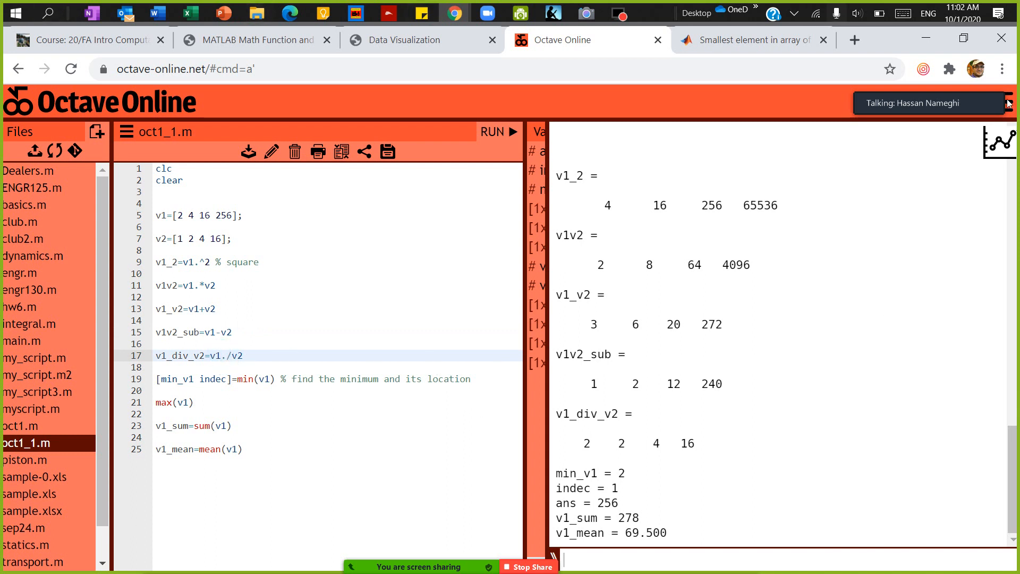
{"action": "mouse_move", "coordinate": [188, 225]}
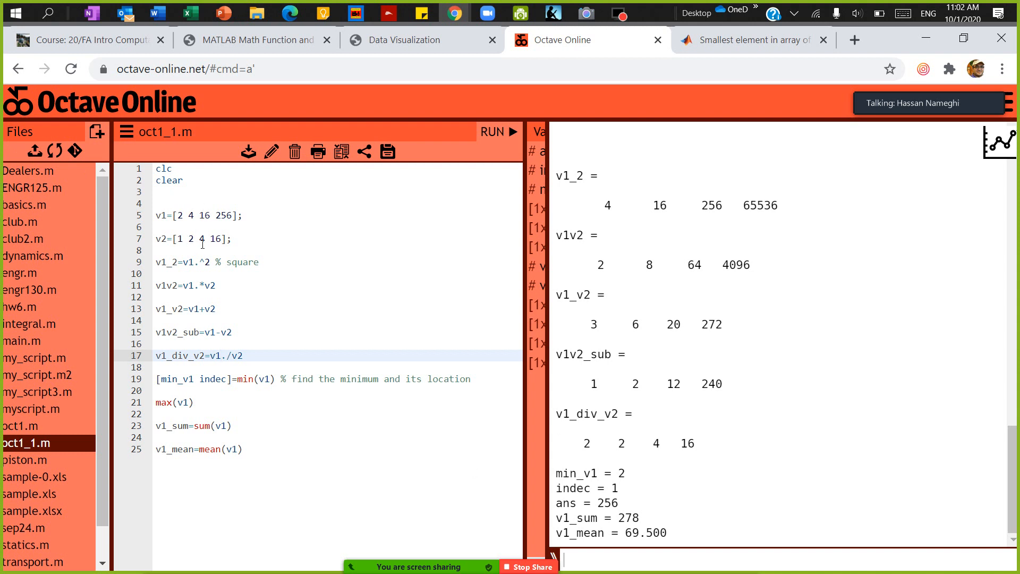
{"action": "mouse_move", "coordinate": [213, 215]}
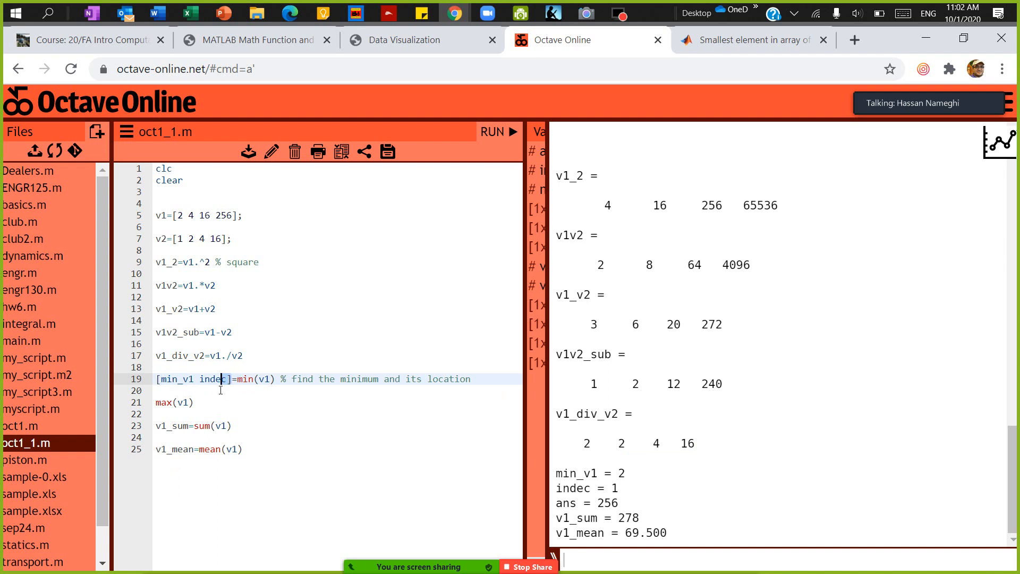
Step: Replace [min_v1 indec] with min_v1 and run so only min_v1 = 2 prints
{"action": "left_click_drag", "start_coordinate": [223, 378], "coordinate": [156, 379]}
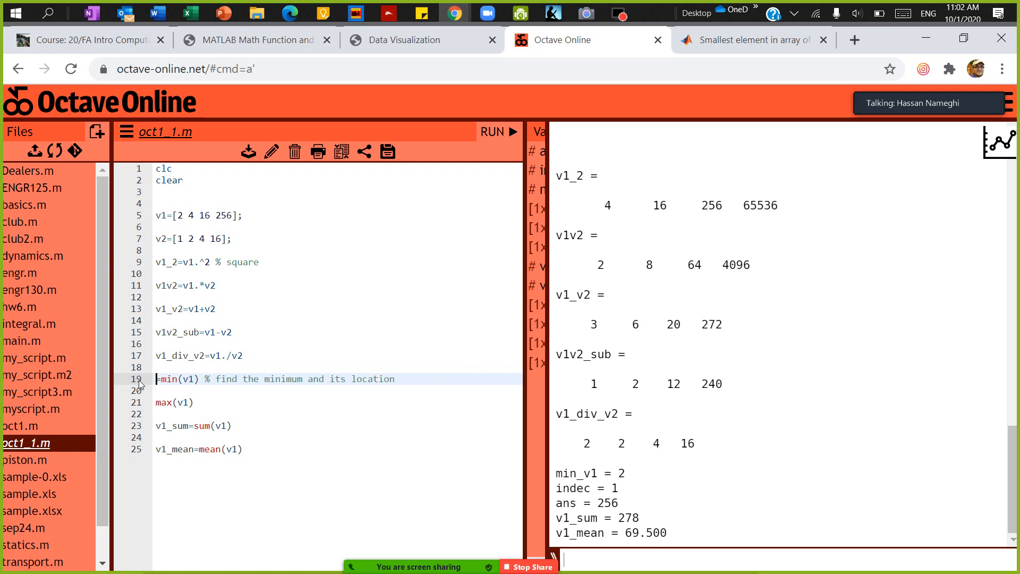
{"action": "type", "text": "min"}
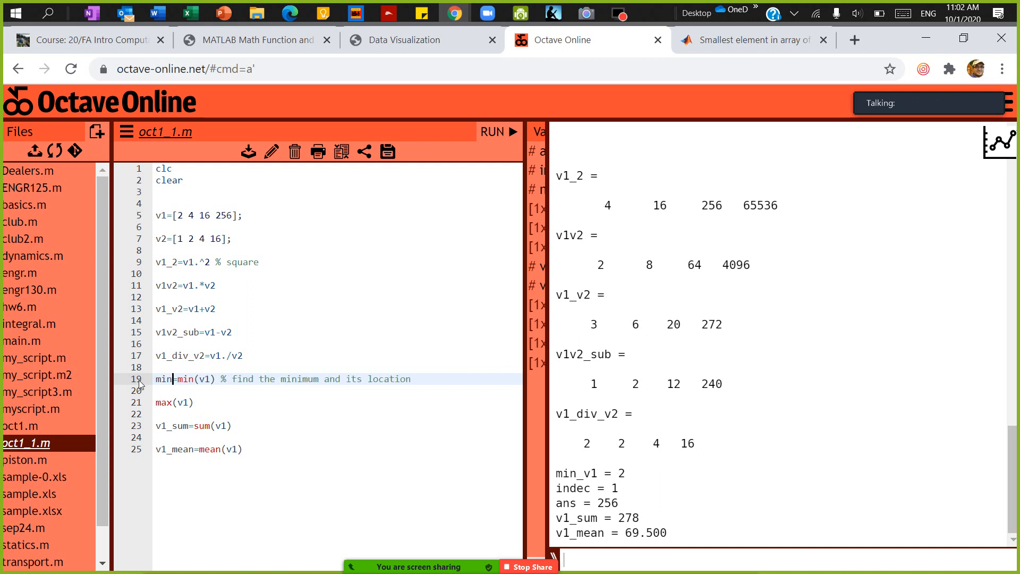
{"action": "type", "text": "_v1"}
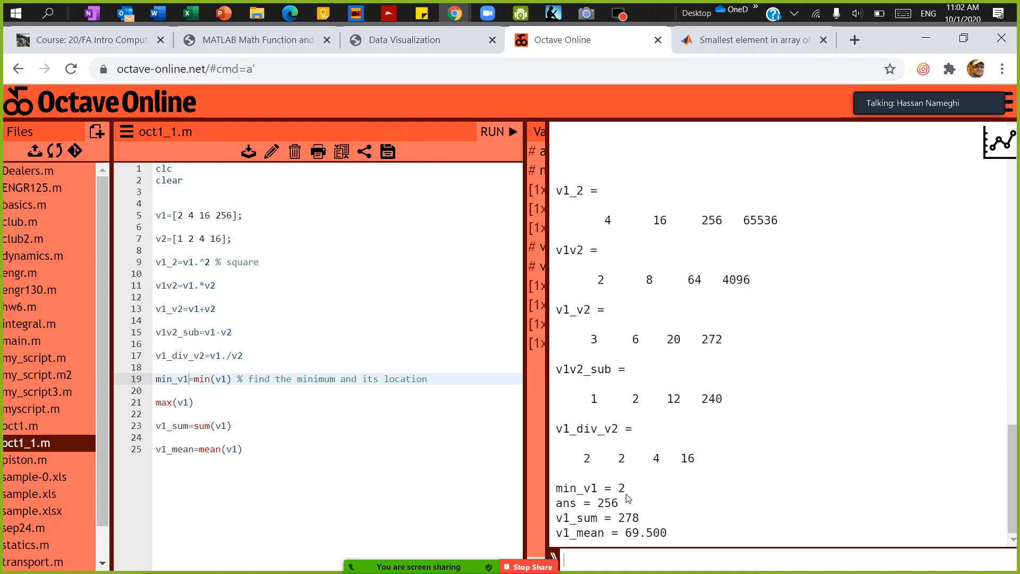
{"action": "left_click", "coordinate": [630, 488]}
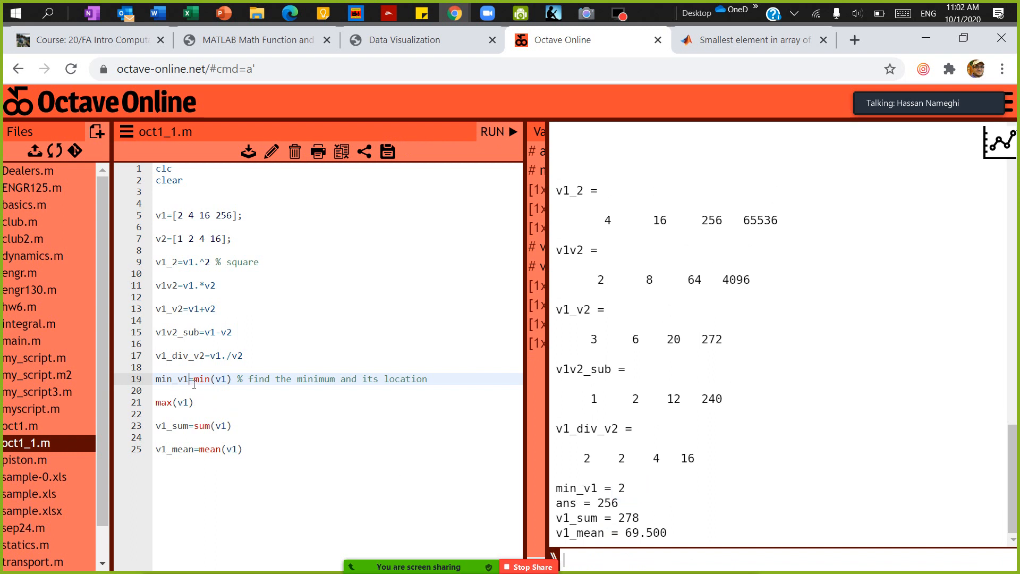
Step: Restore [min_v1 indec]=min(v1) on line 19 and rerun the script
{"action": "double_click", "coordinate": [171, 378]}
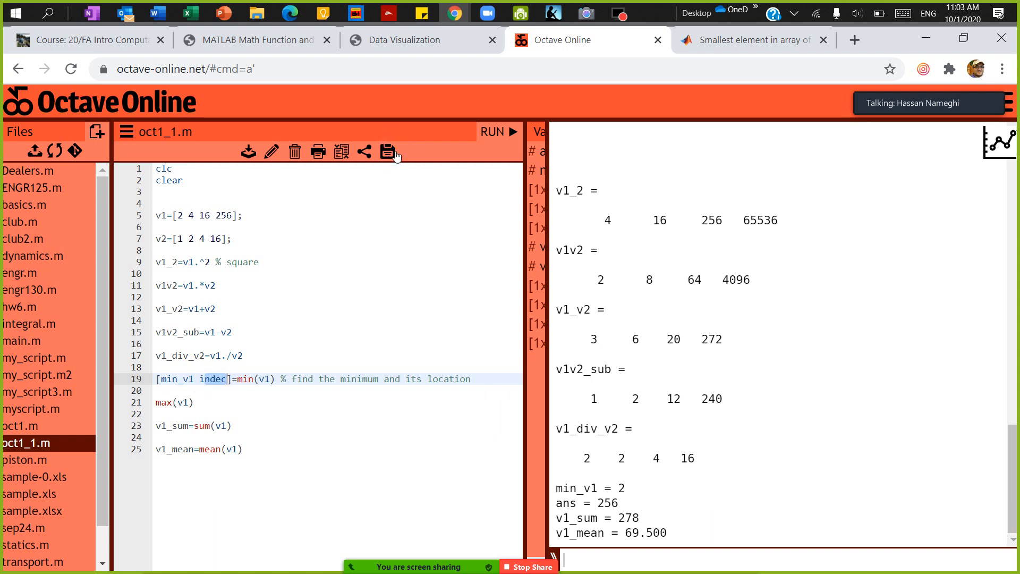
{"action": "left_click", "coordinate": [491, 132]}
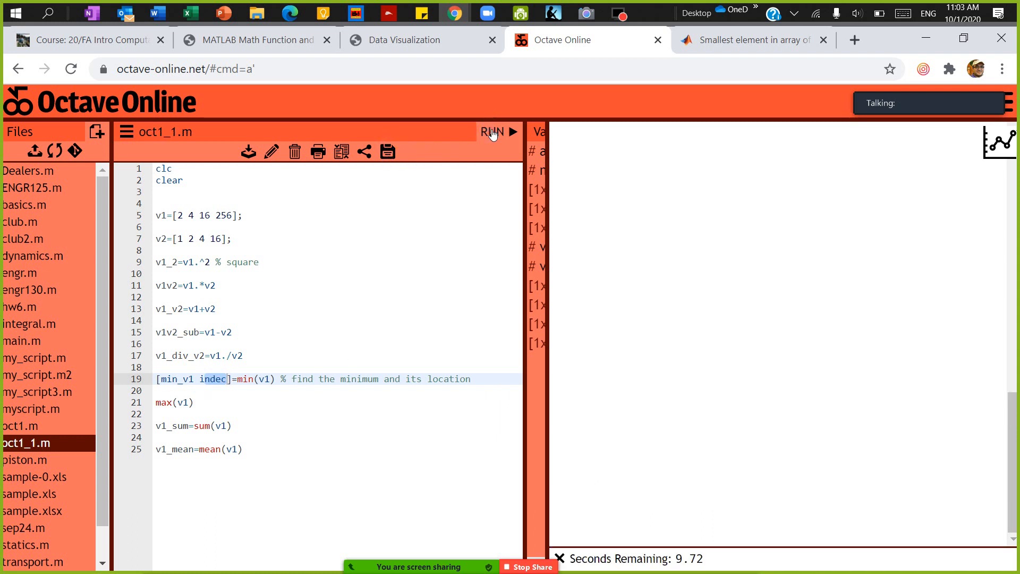
Step: Scroll through the MathWorks min documentation examples, then return to the Octave script
{"action": "left_click", "coordinate": [748, 39]}
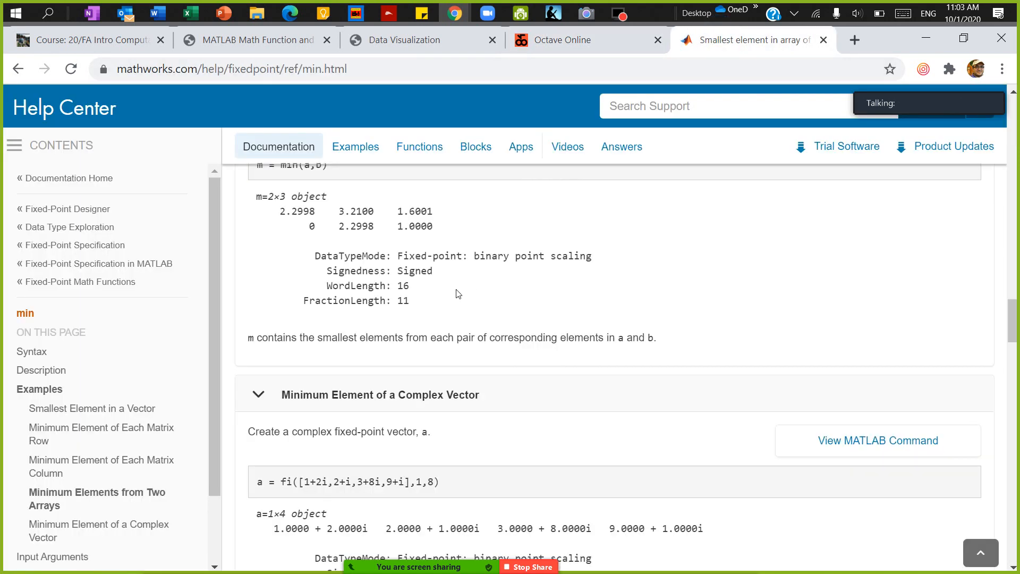
{"action": "scroll", "scroll_direction": "down", "scroll_amount": 3}
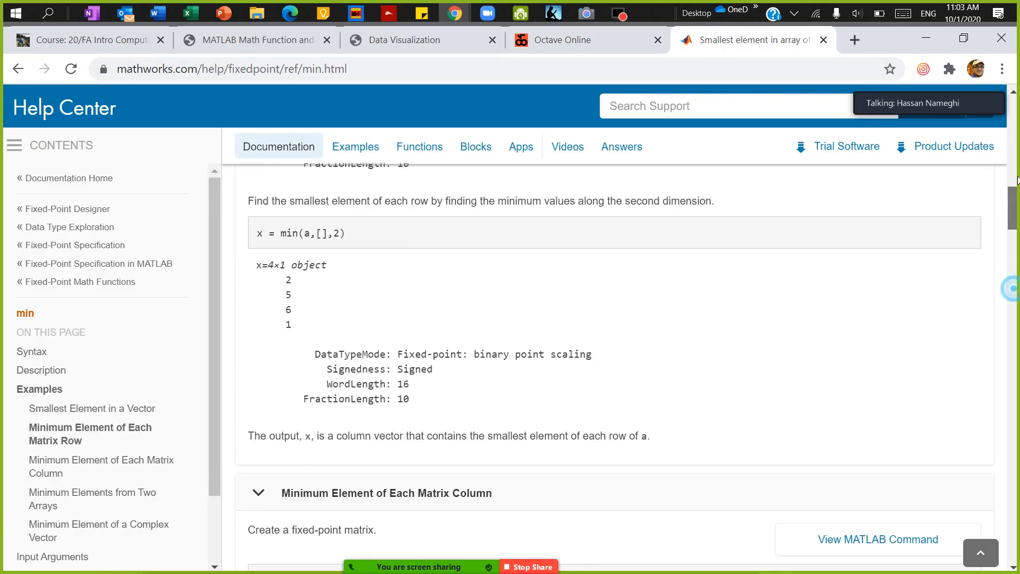
{"action": "scroll", "scroll_direction": "up", "scroll_amount": 3}
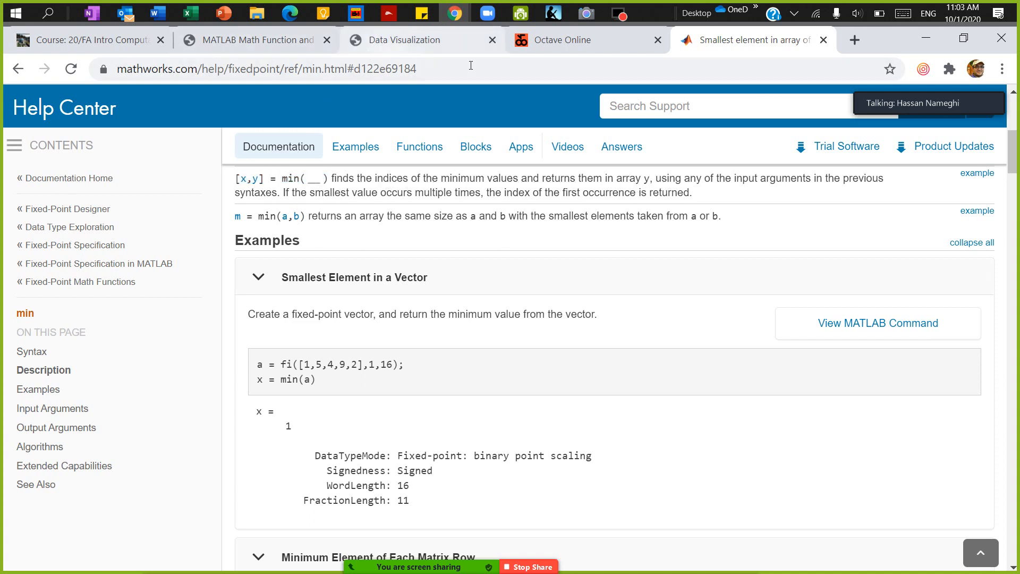
{"action": "mouse_move", "coordinate": [532, 61]}
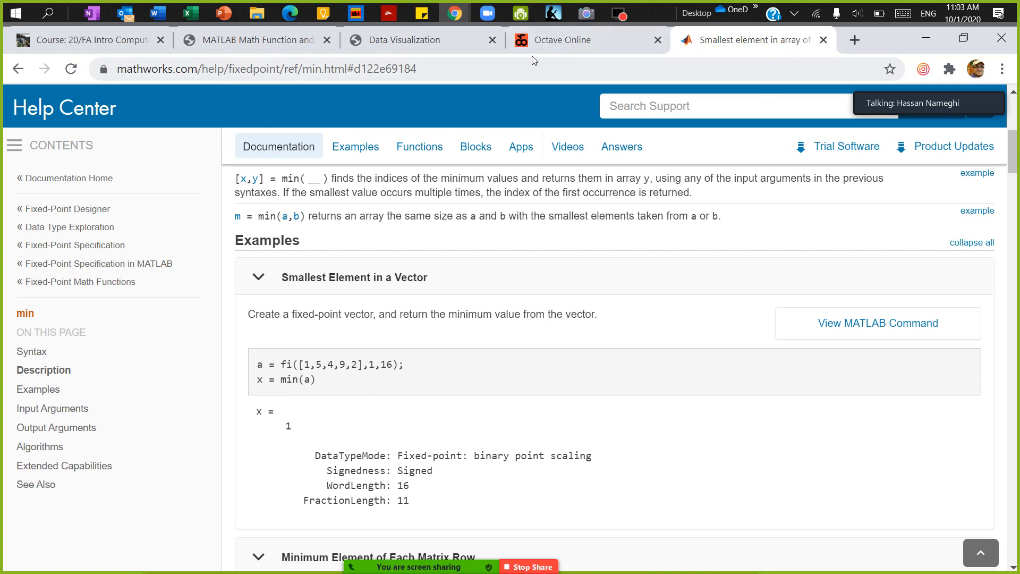
{"action": "left_click", "coordinate": [578, 39]}
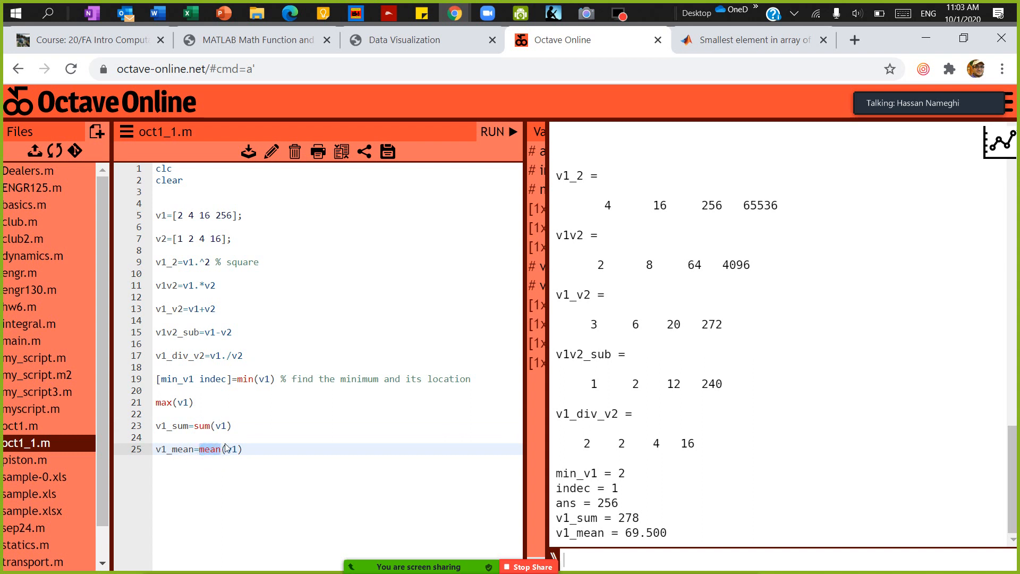
{"action": "mouse_move", "coordinate": [291, 179]}
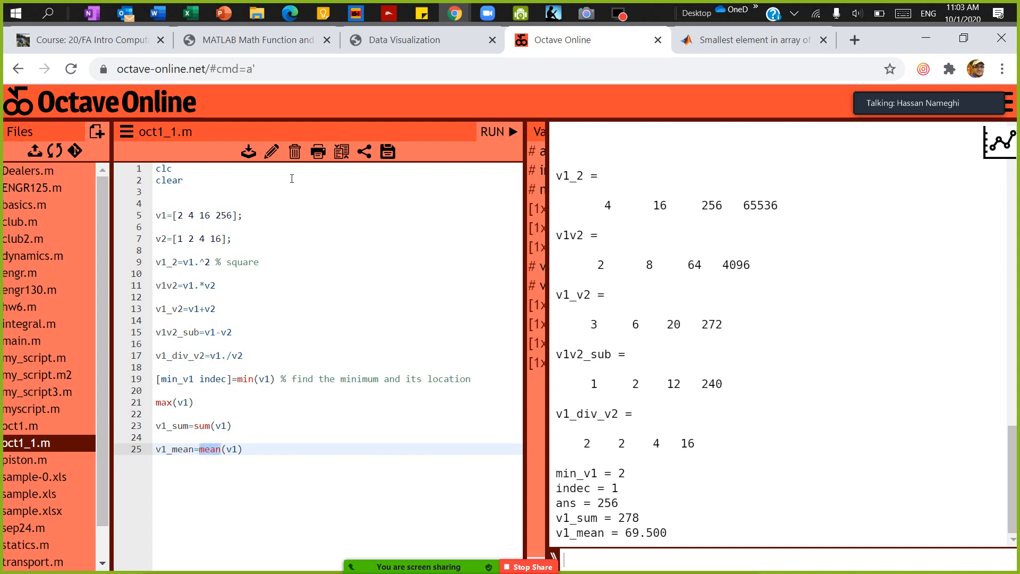